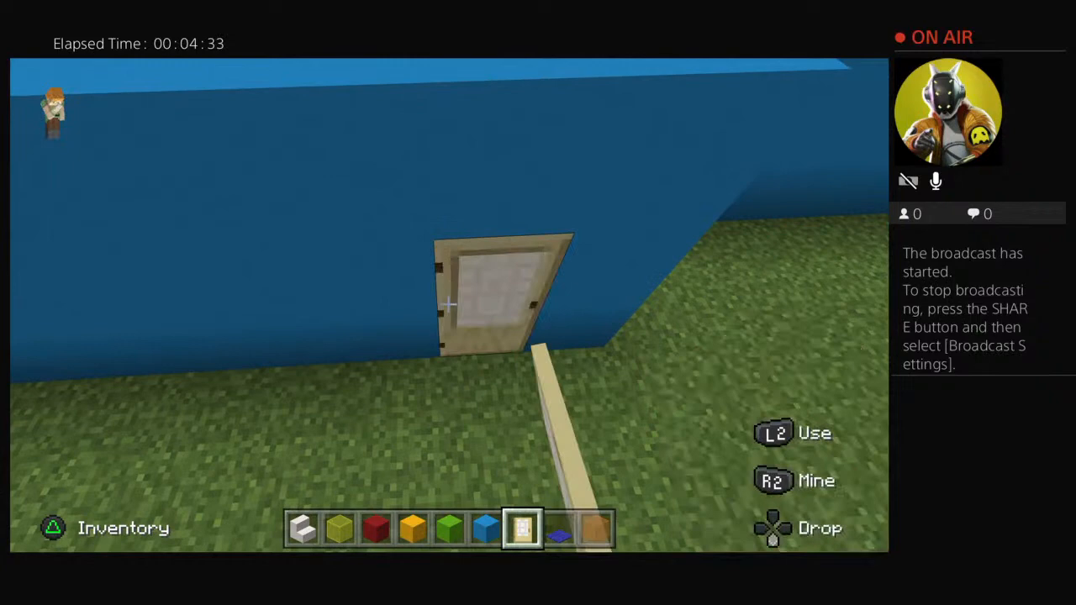
Bring up the creative inventory to search for sign items.
{"action": "left_click", "coordinate": [52, 528]}
{"action": "type", "text": "Si"}
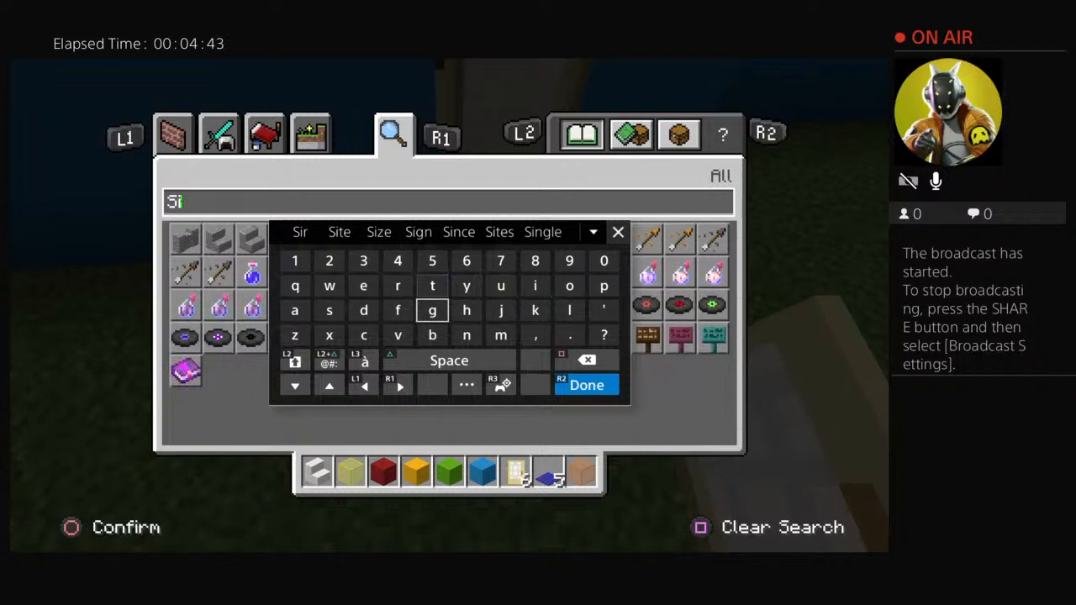
Continue typing the house name "Logan house" on the sign above the door.
{"action": "type", "text": "ght"}
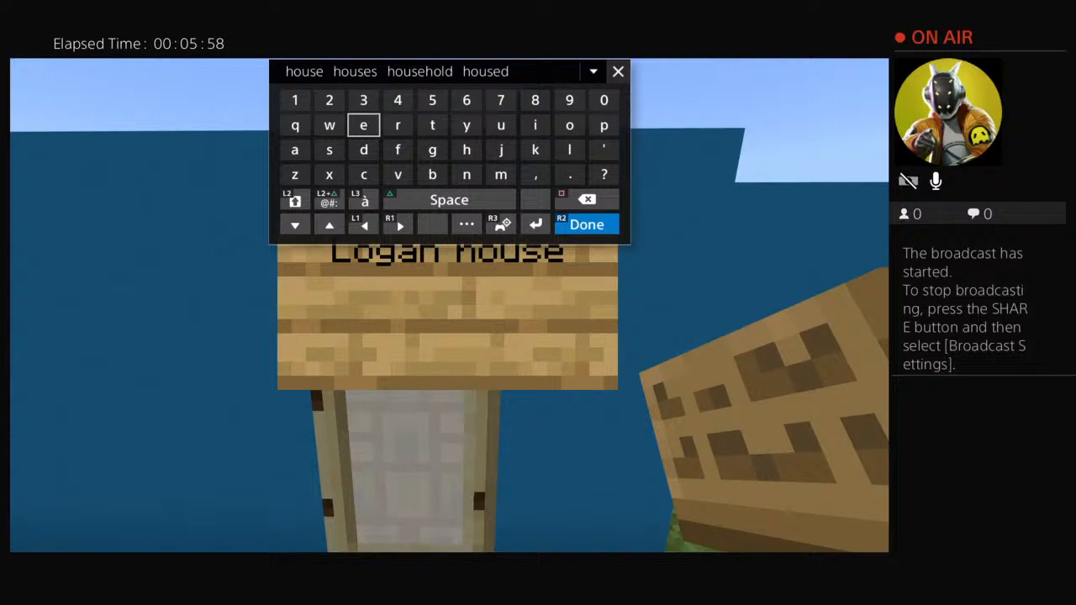
Confirm the "Logan house" sign and start a second sign beneath it.
{"action": "left_click", "coordinate": [585, 224]}
{"action": "type", "text": "fun"}
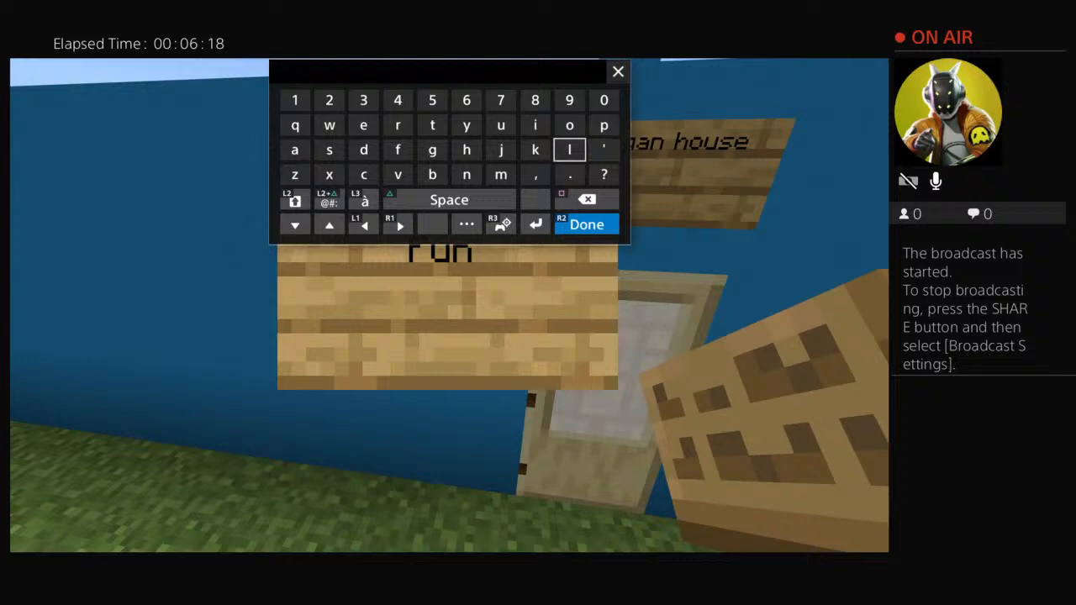
Write the second sign's phrase ending "and existing", confirm it and begin labelling a third sign.
{"action": "type", "text": "and exi"}
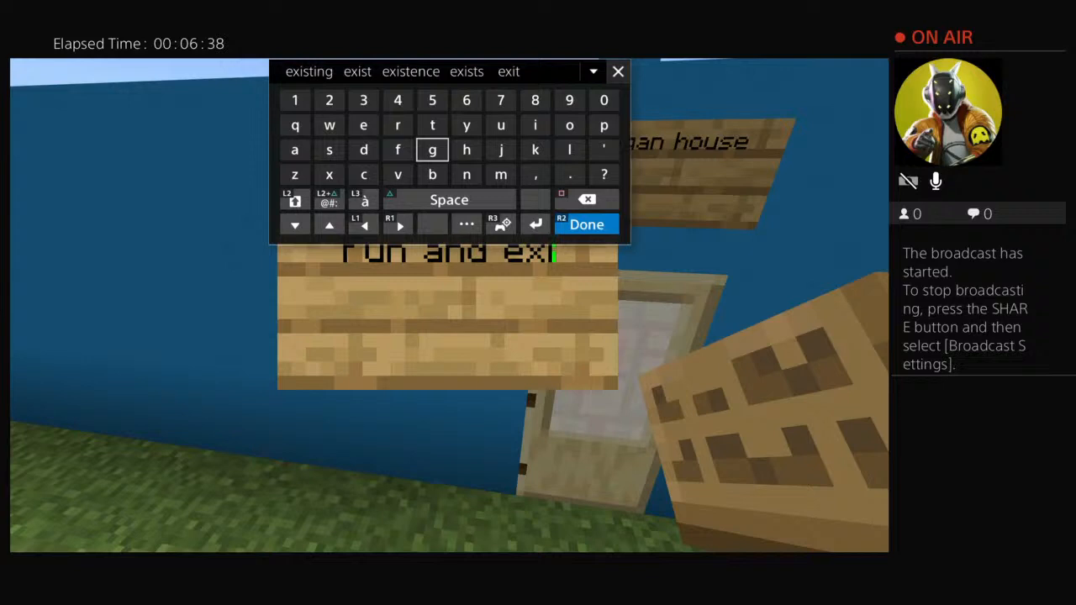
{"action": "left_click", "coordinate": [432, 124]}
{"action": "type", "text": "tein"}
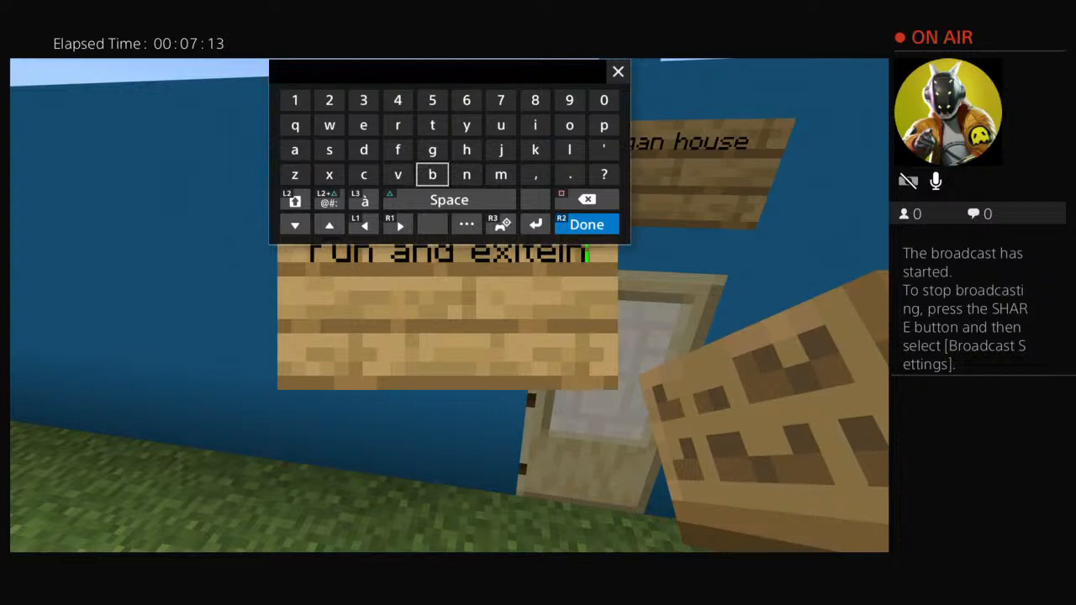
{"action": "left_click", "coordinate": [586, 224]}
{"action": "type", "text": "HOU"}
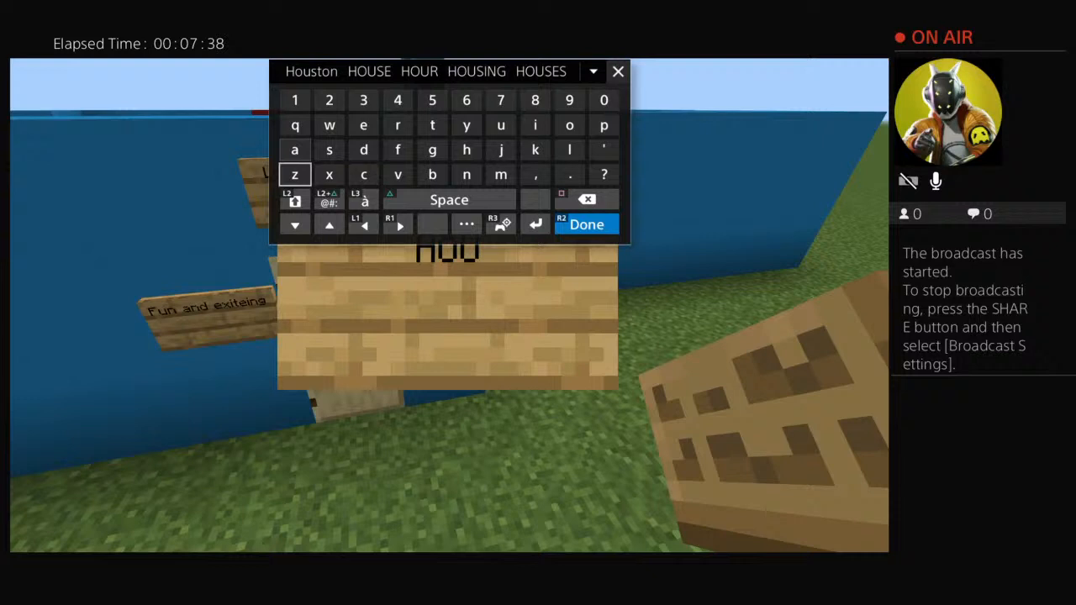
Keep spelling the third sign's label, reaching "Com" on a new sign on the grass.
{"action": "left_click", "coordinate": [396, 124]}
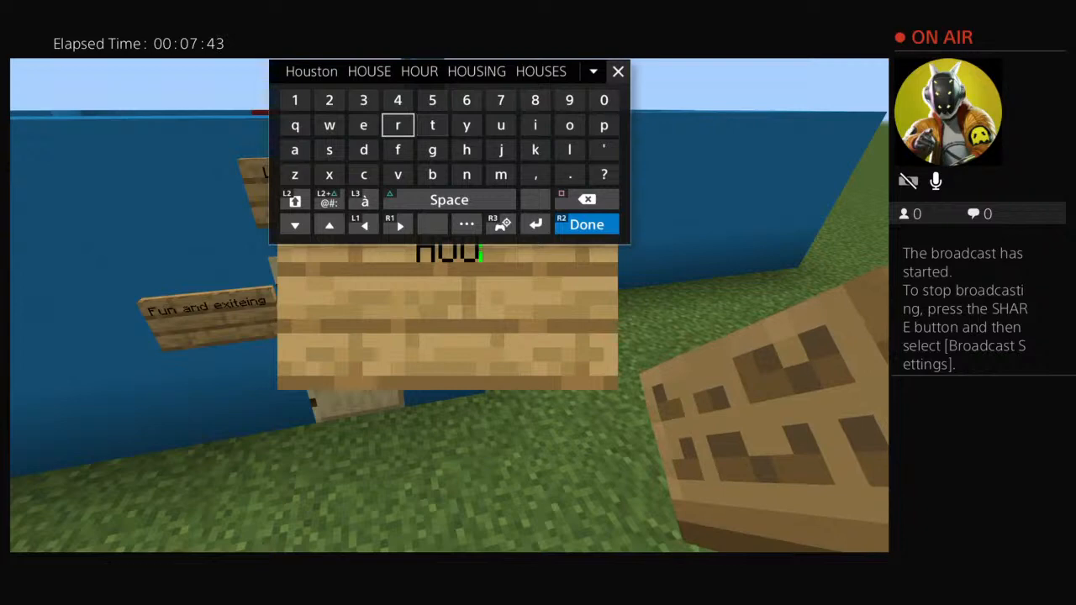
{"action": "left_click", "coordinate": [585, 225]}
{"action": "type", "text": "Com"}
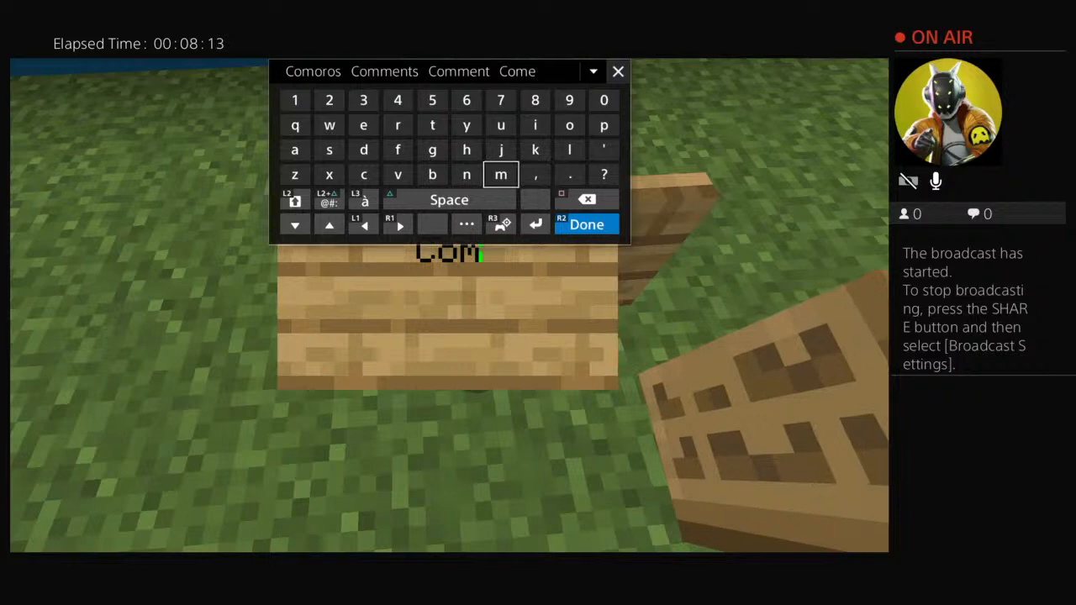
Complete the entrance sign so it reads "Come now".
{"action": "left_click", "coordinate": [465, 173]}
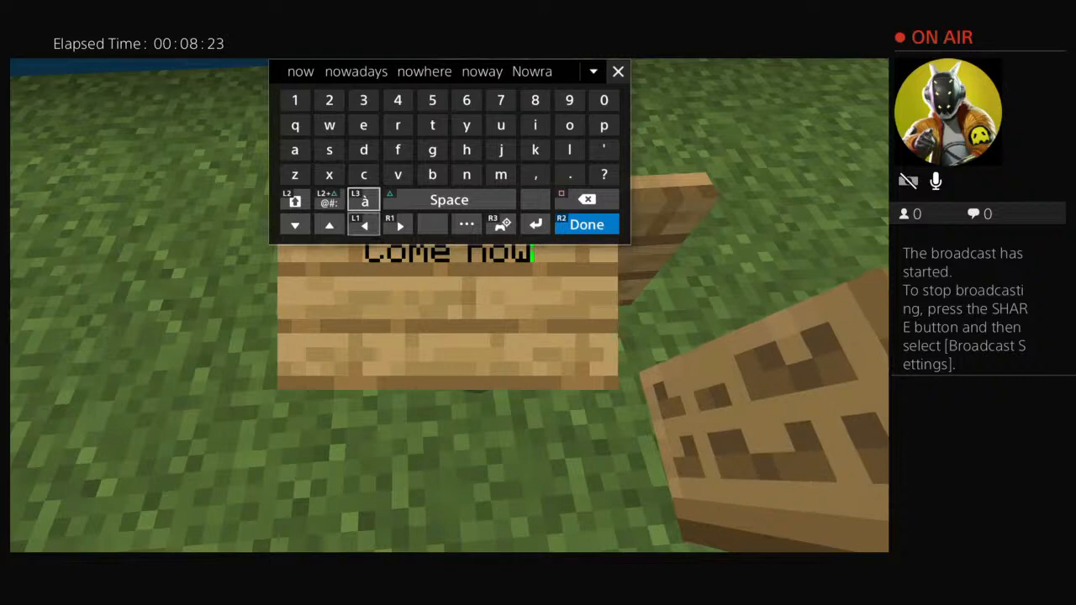
{"action": "left_click", "coordinate": [585, 225]}
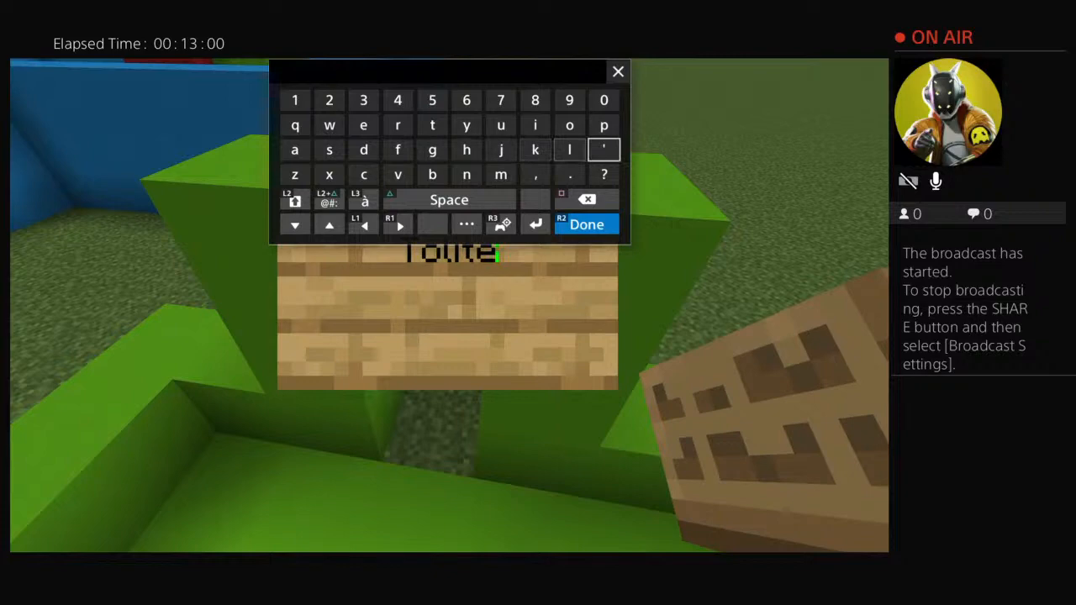
Label the lawn-path sign "Toilet" and begin its second line "Men on the".
{"action": "left_click", "coordinate": [586, 224]}
{"action": "type", "text": "Men"}
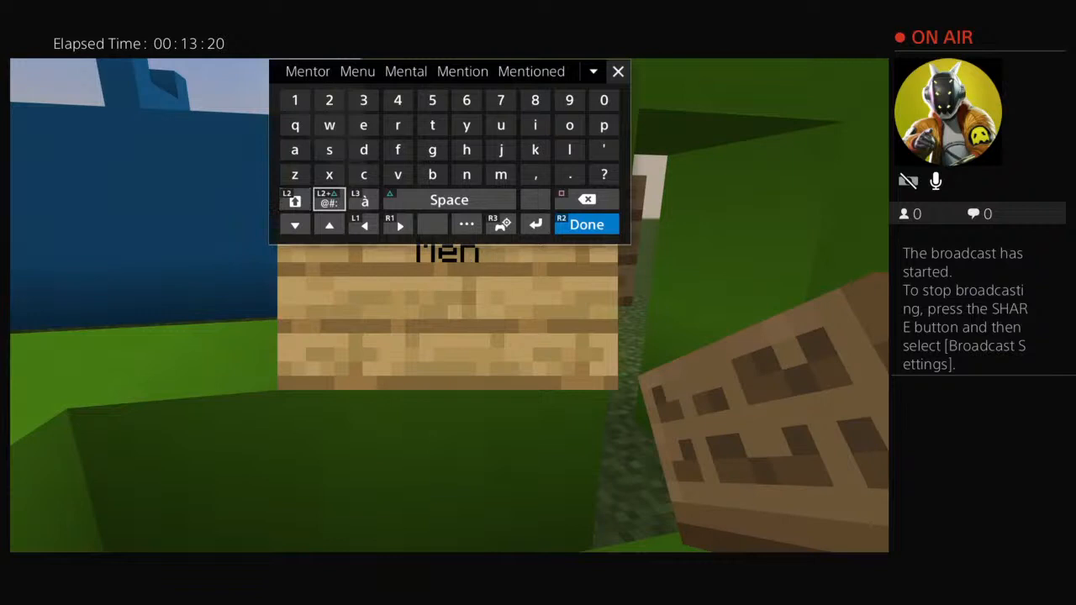
{"action": "left_click", "coordinate": [330, 199]}
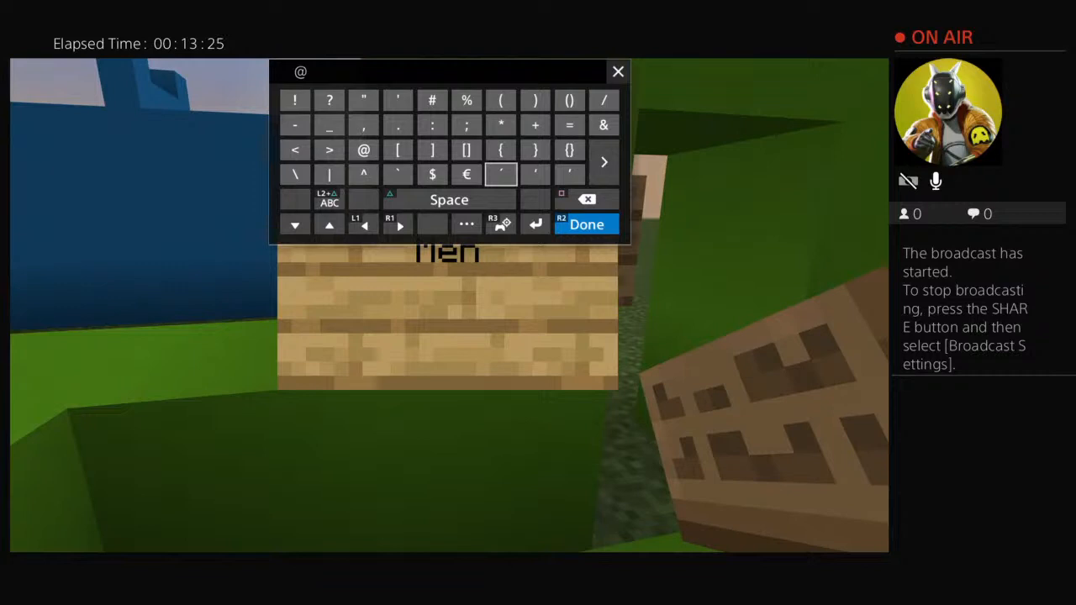
{"action": "left_click", "coordinate": [296, 150]}
{"action": "type", "text": " on the"}
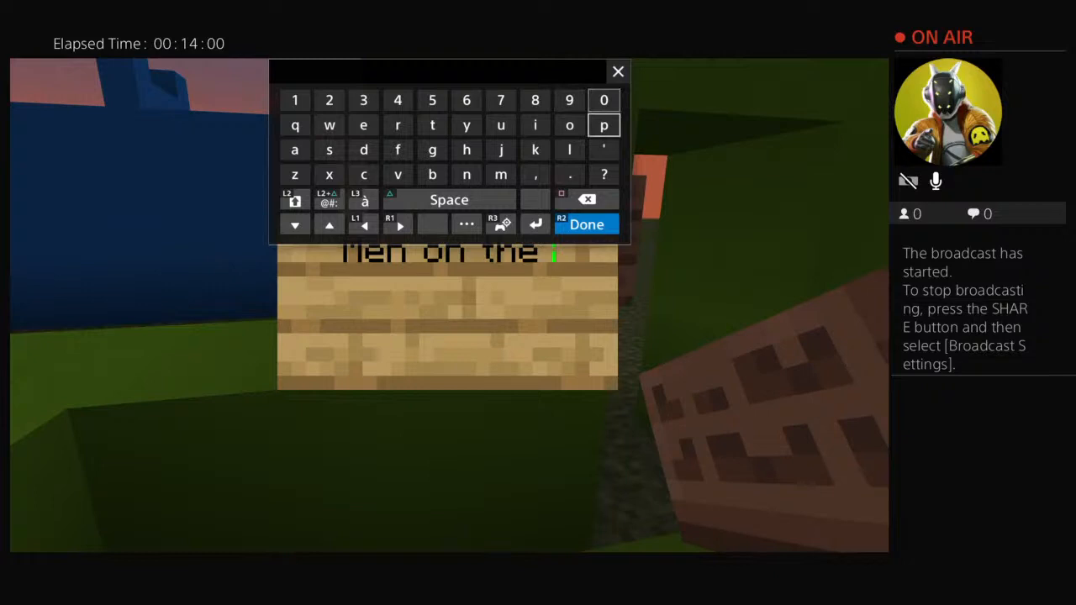
{"action": "left_click", "coordinate": [569, 149]}
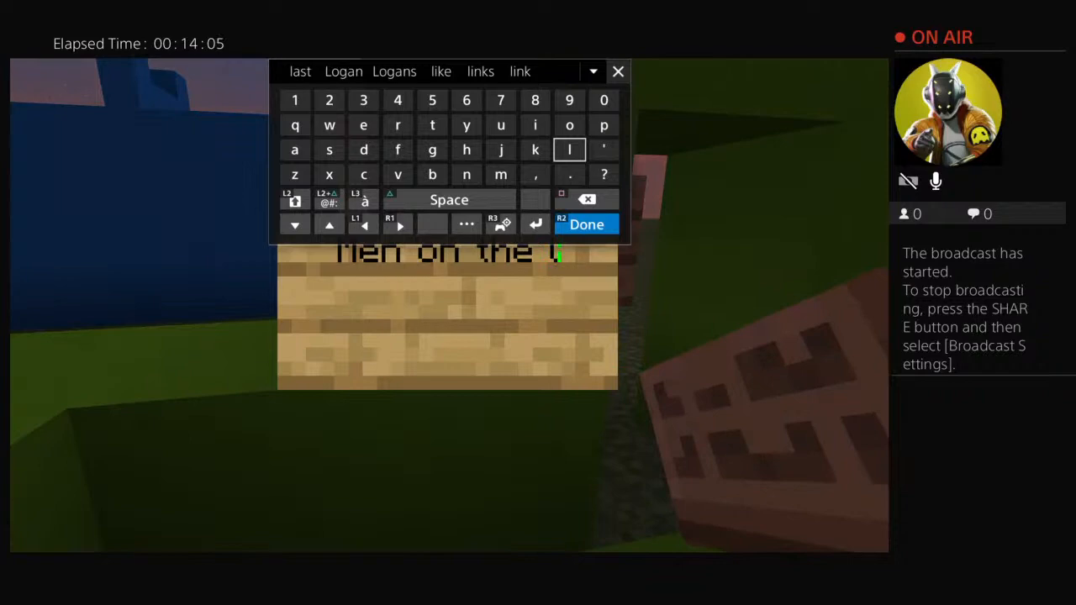